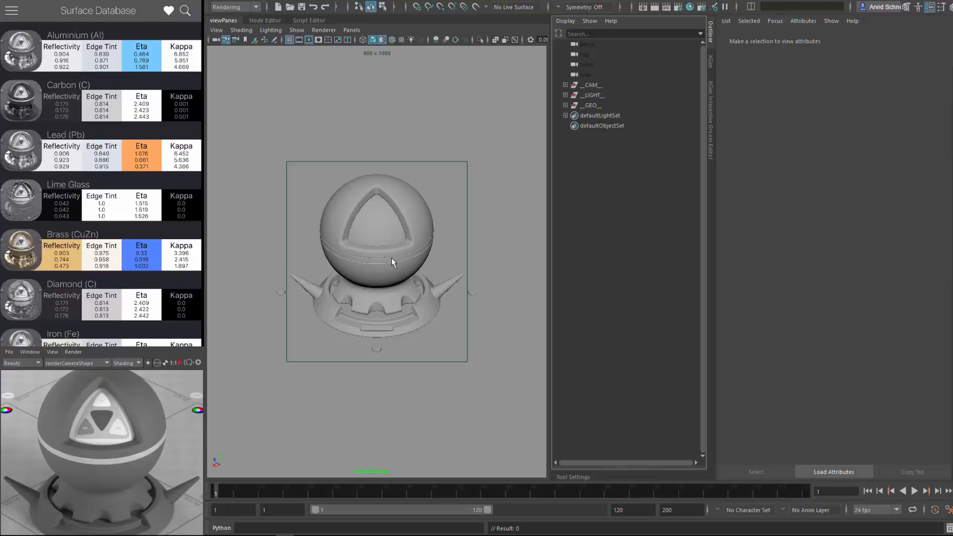
mouse_move(352, 219)
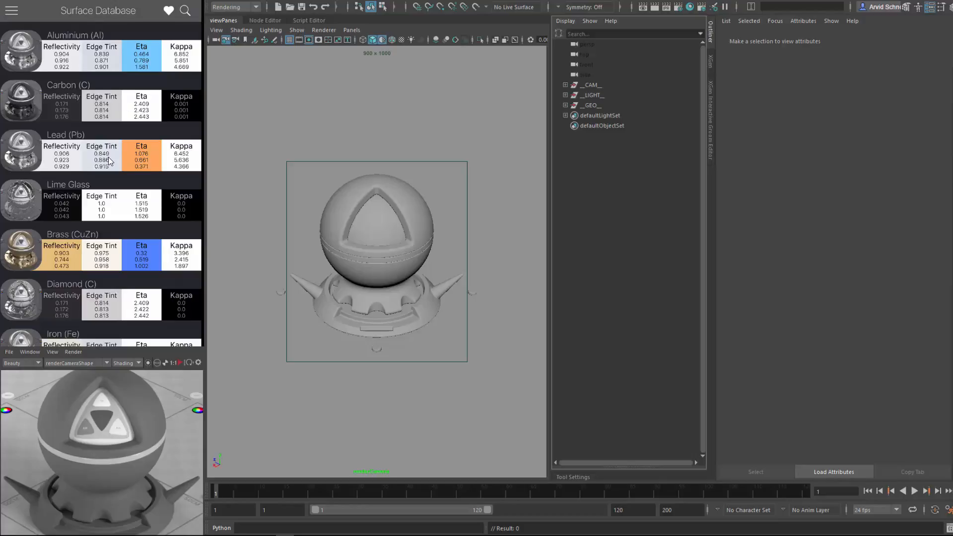
Step: Review the Brass entry's material properties, reflectance curves and reference images
scroll("down", 3)
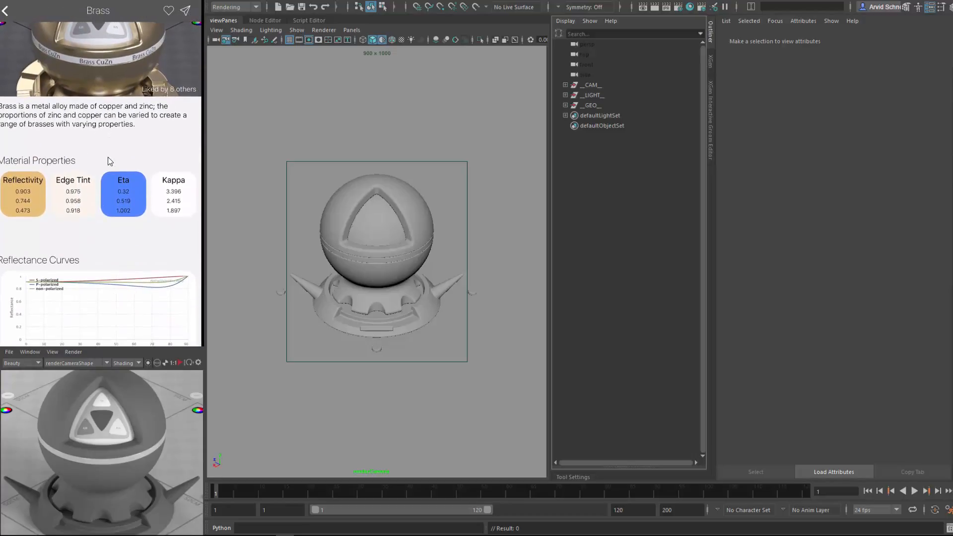
scroll("down", 3)
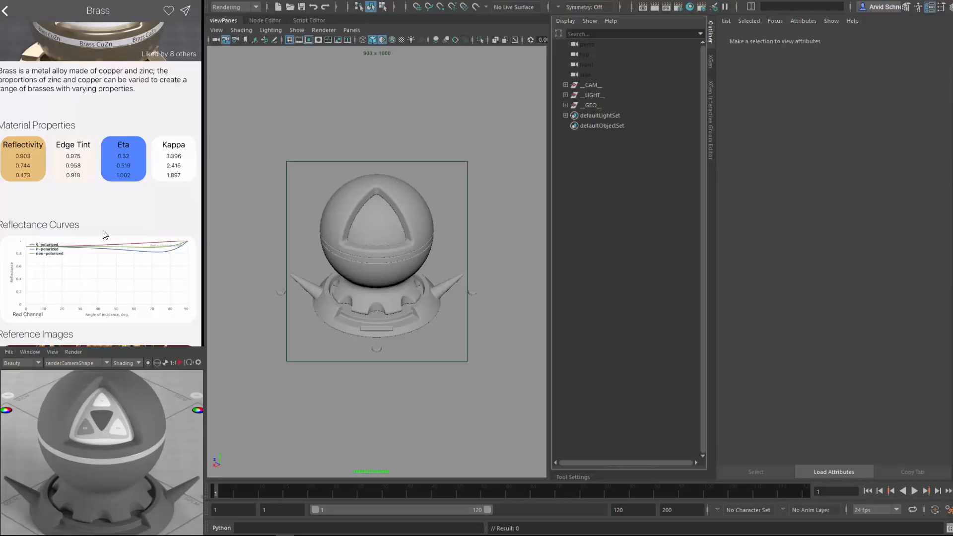
scroll("down", 3)
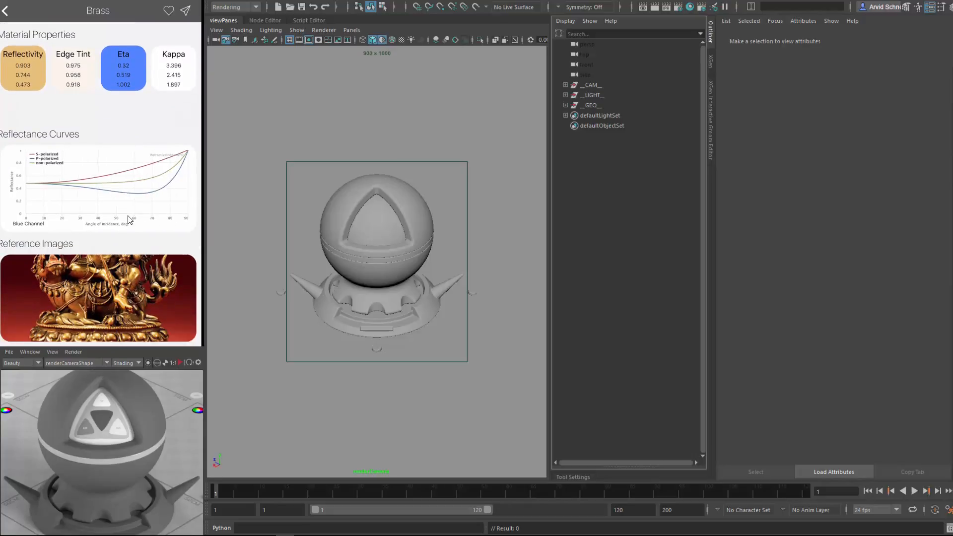
scroll("down", 3)
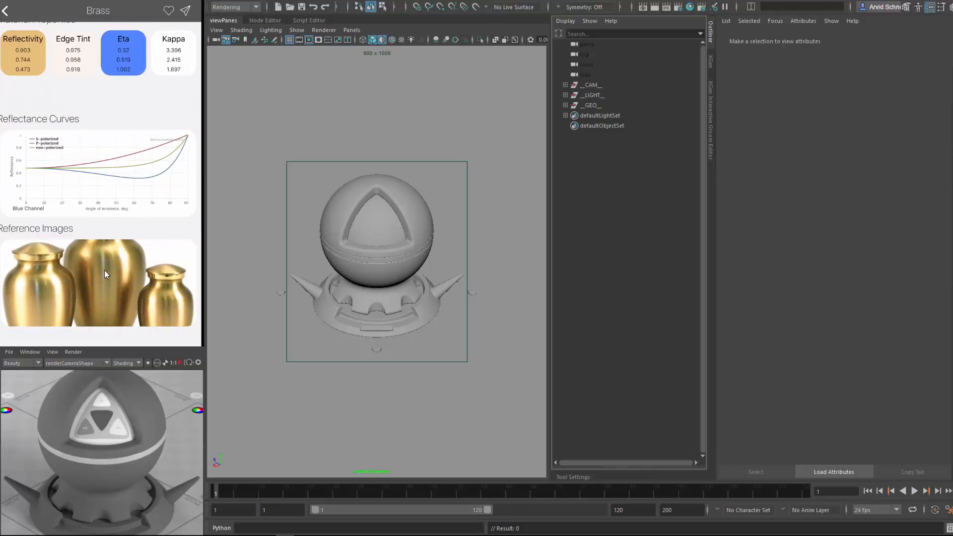
mouse_move(119, 256)
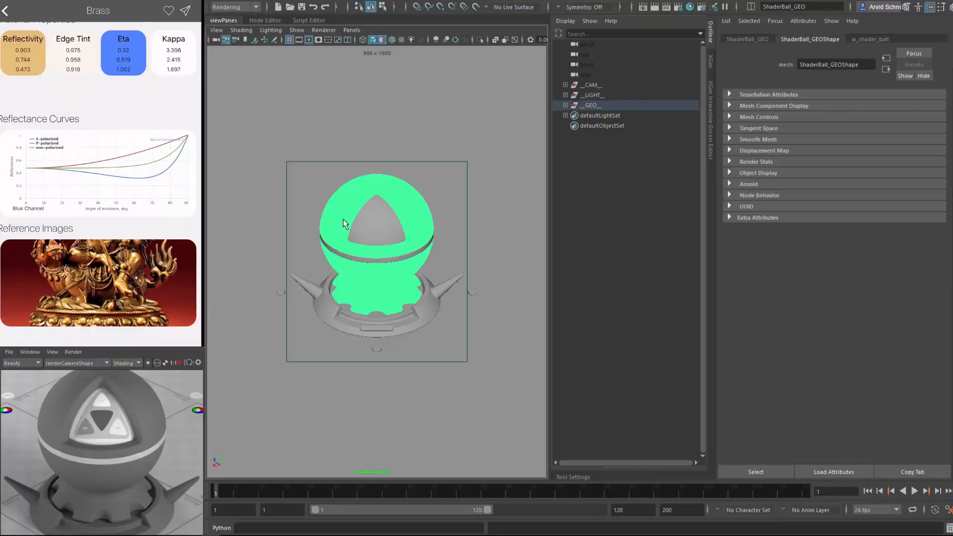
mouse_move(861, 82)
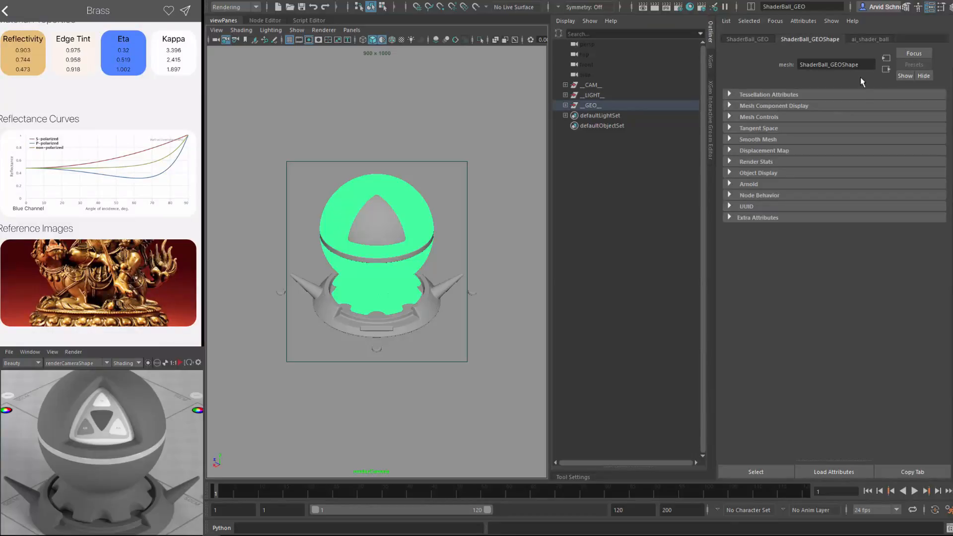
Step: Open the shader ball's aiStandardSurface, then set base colour to white and base weight to 0.868
left_click(874, 39)
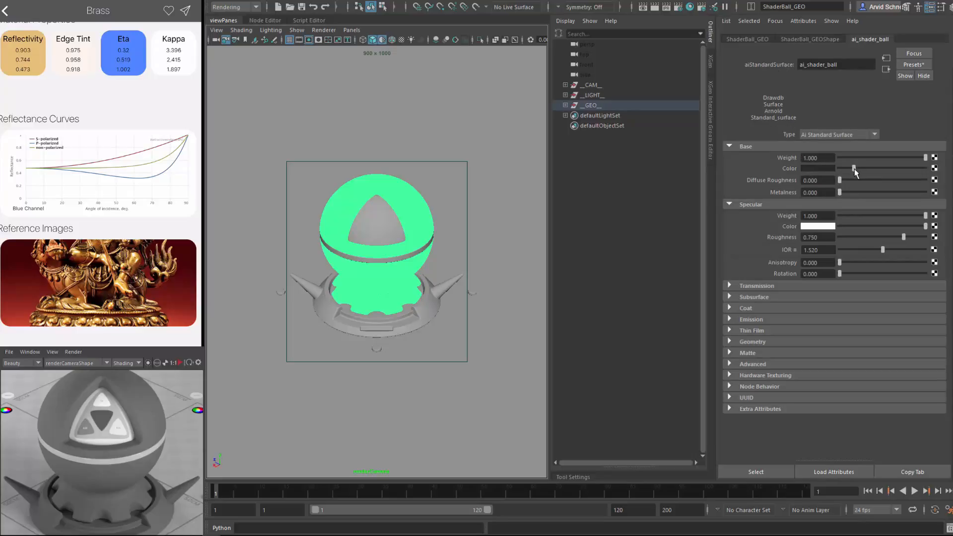
left_click_drag(916, 157, 874, 158)
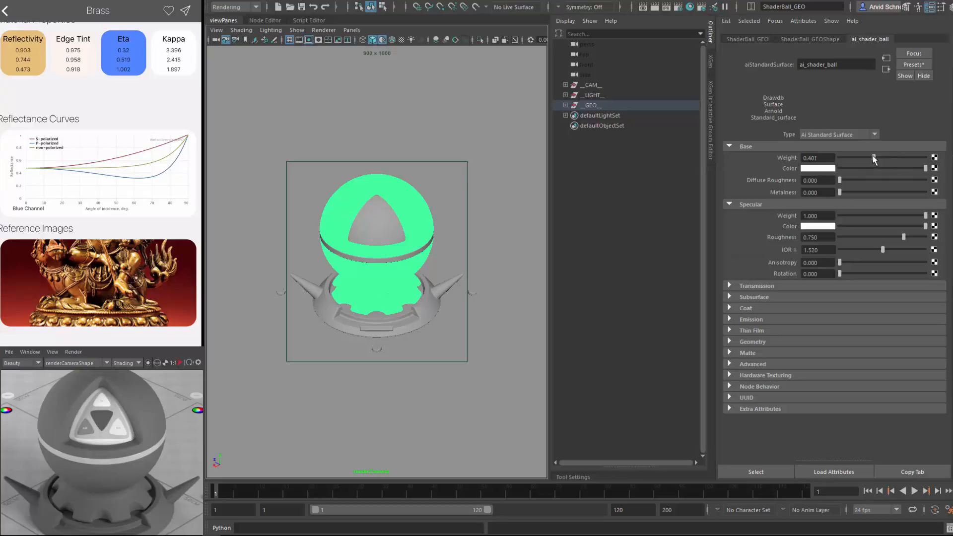
left_click_drag(872, 158, 912, 158)
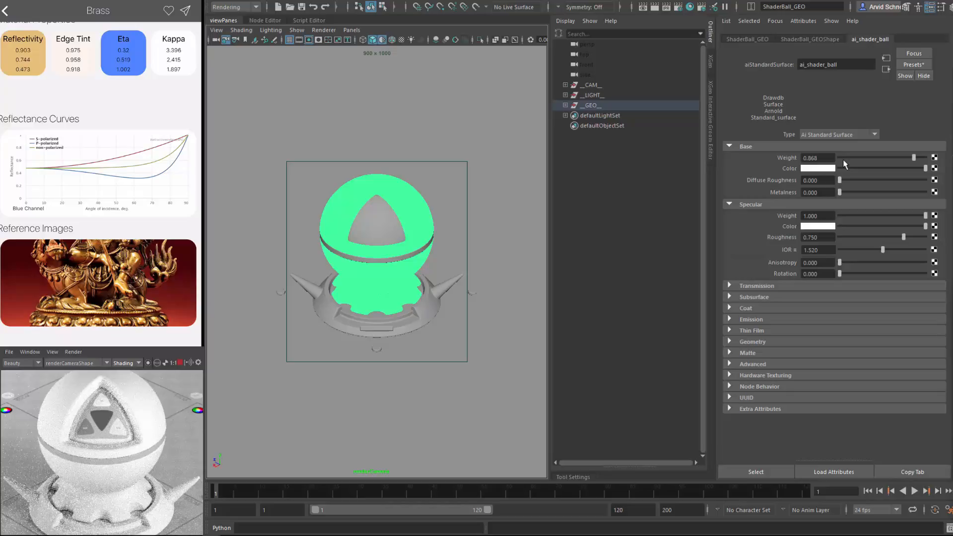
mouse_move(899, 160)
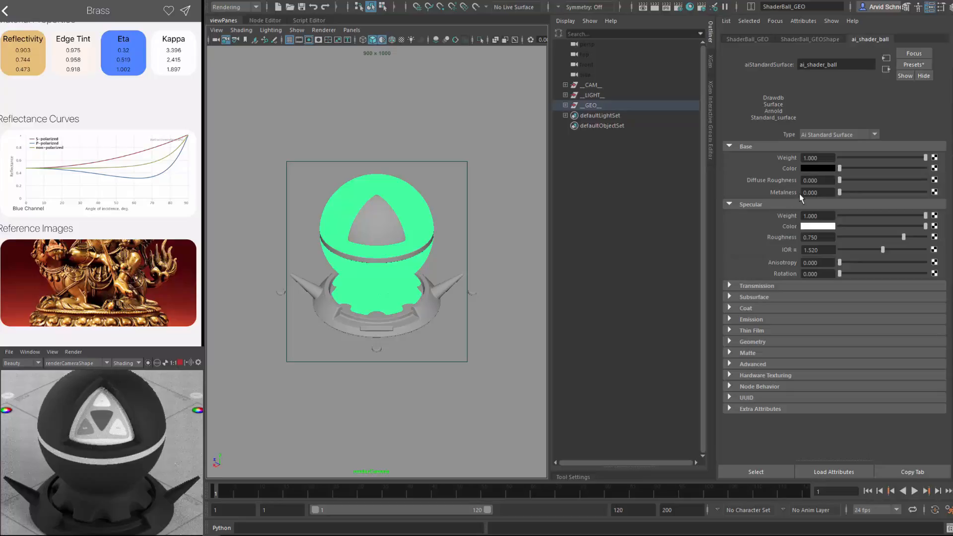
mouse_move(797, 197)
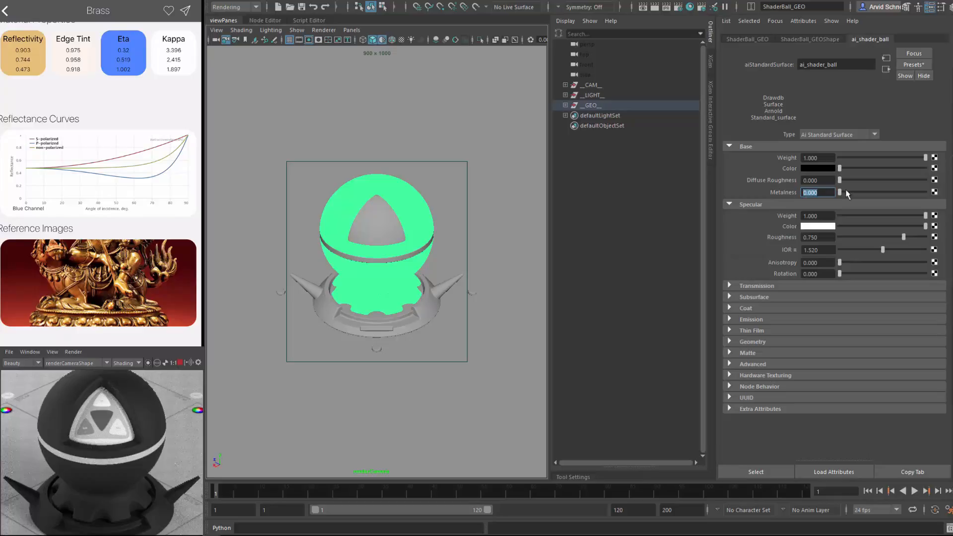
Step: Set Base Metalness to 1.000
type("1.000")
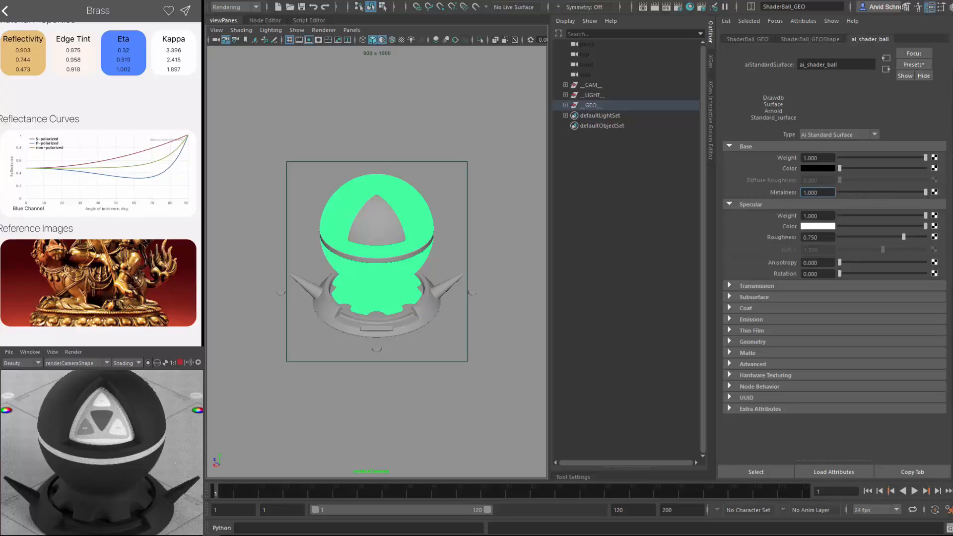
mouse_move(856, 175)
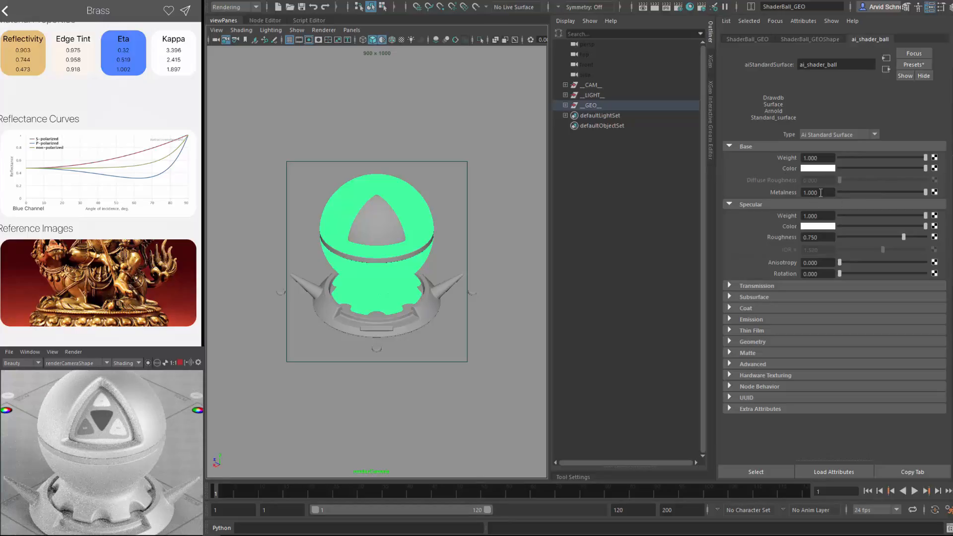
mouse_move(609, 204)
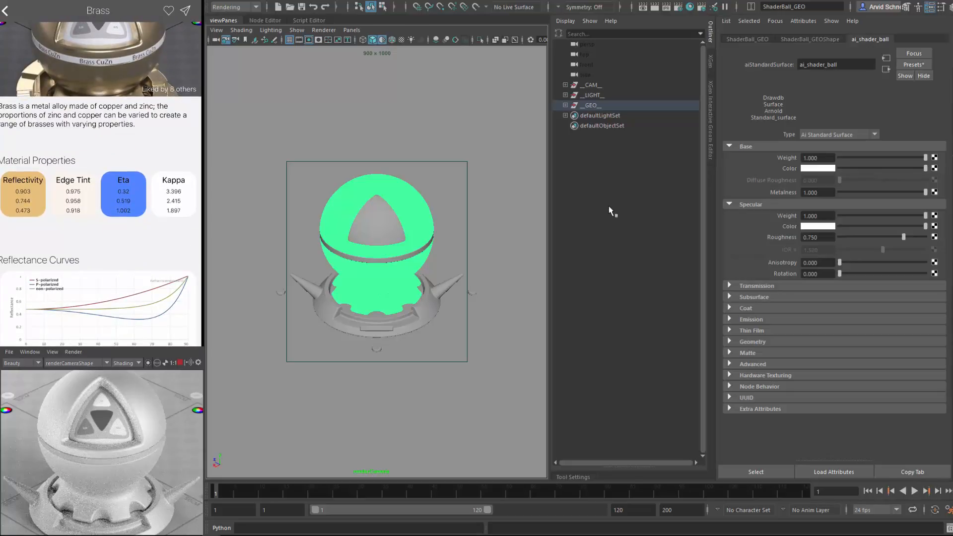
mouse_move(21, 202)
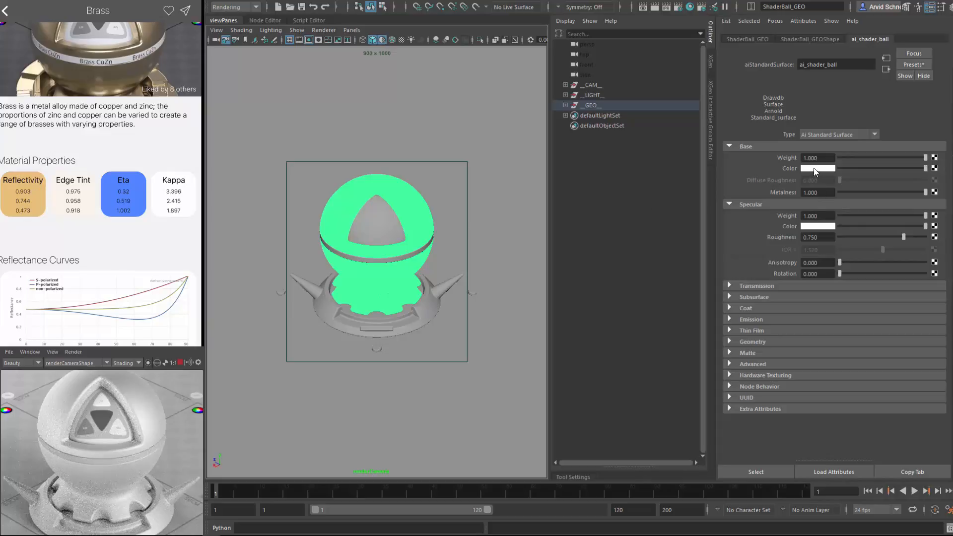
mouse_move(814, 171)
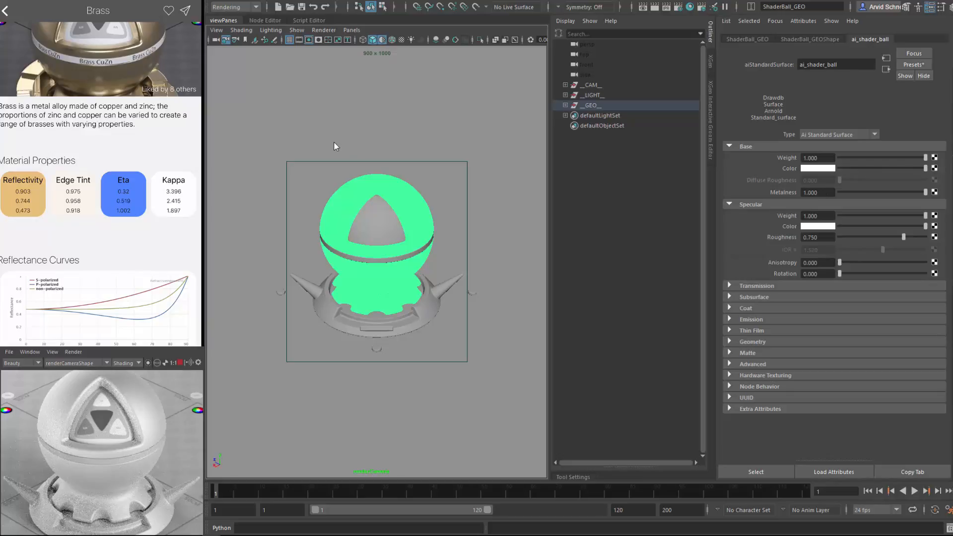
mouse_move(822, 173)
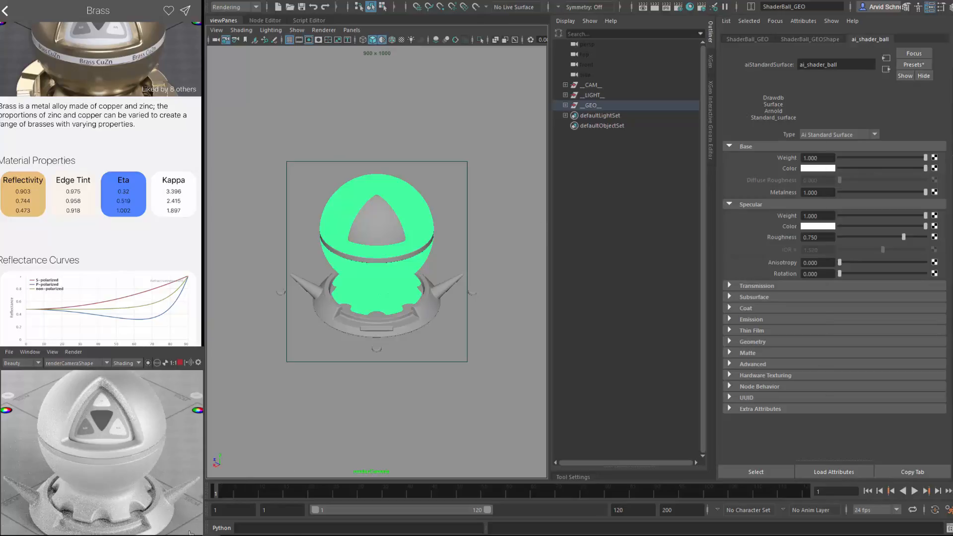
Step: Give the base colour the brass reflectivity RGB values 0.903, 0.744, 0.473
left_click(818, 168)
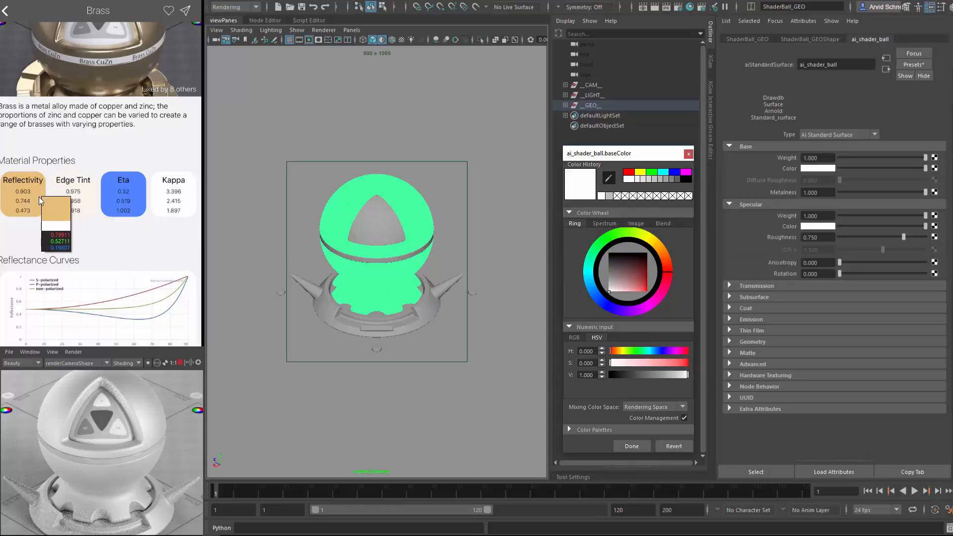
left_click(632, 445)
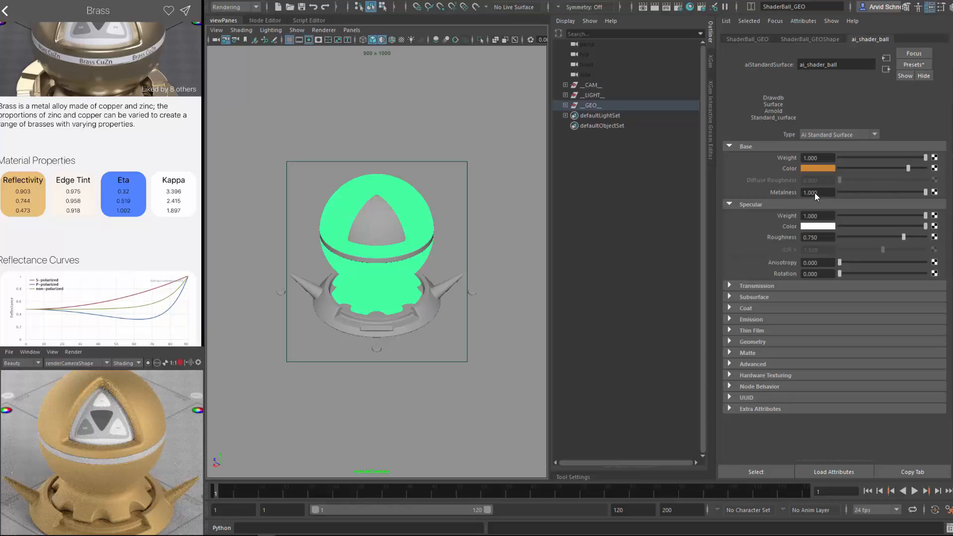
left_click(817, 168)
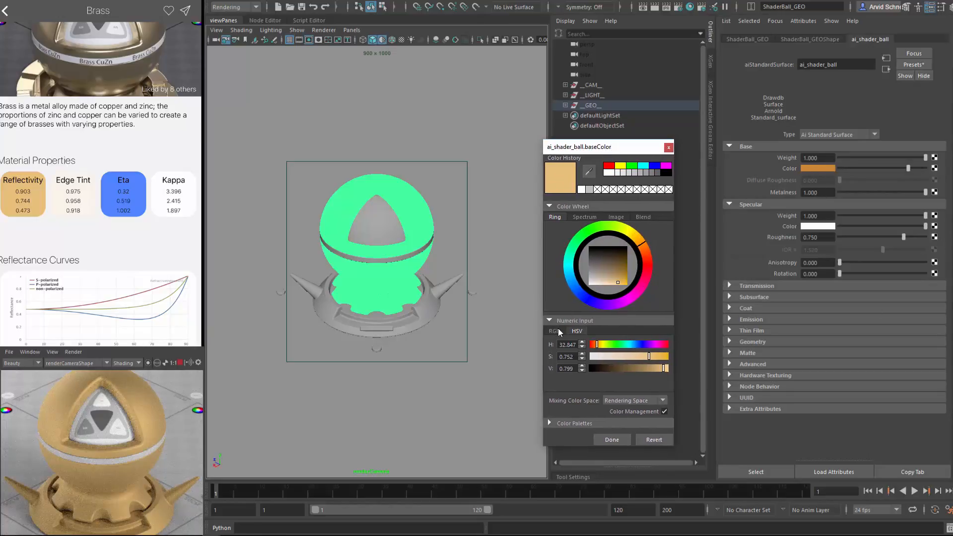
left_click(553, 331)
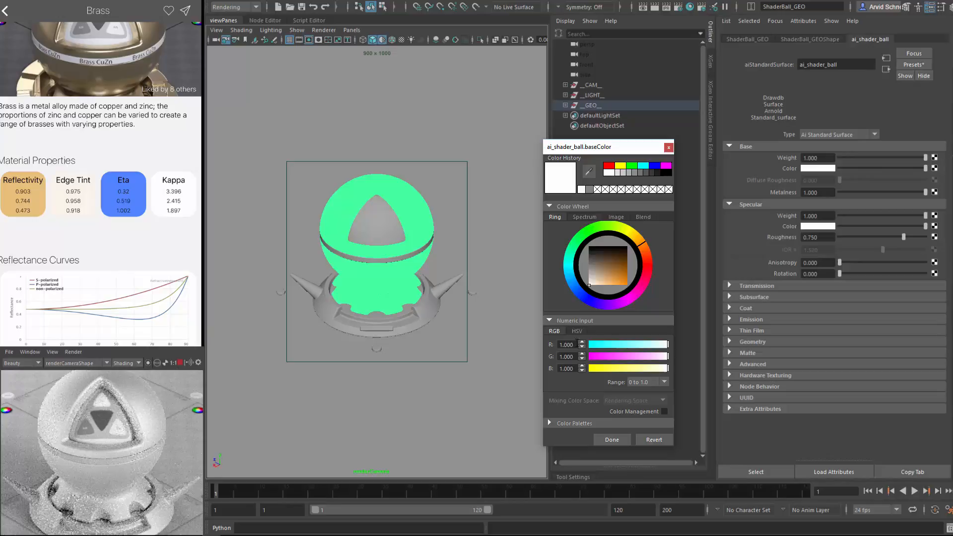
left_click(566, 344)
type("0.903")
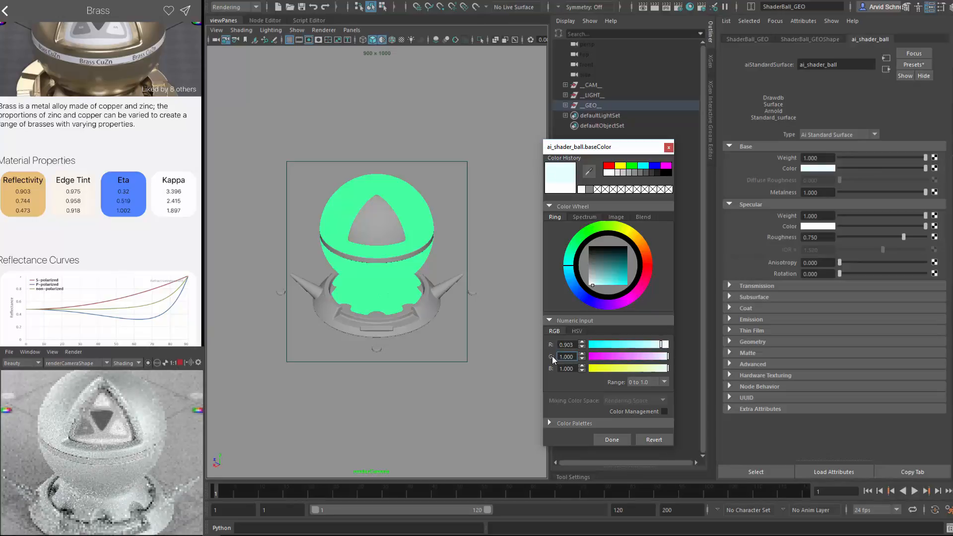
left_click(566, 356)
type("0.744")
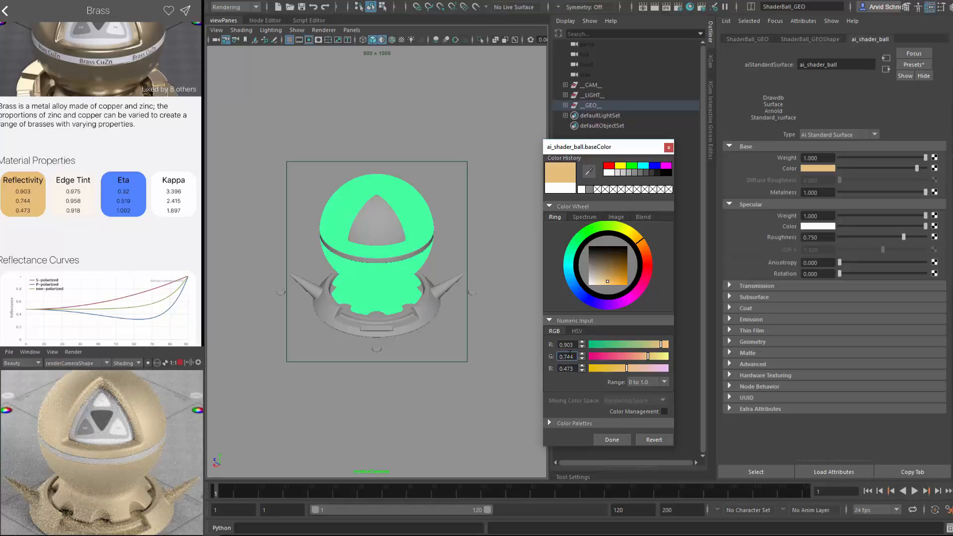
left_click(612, 440)
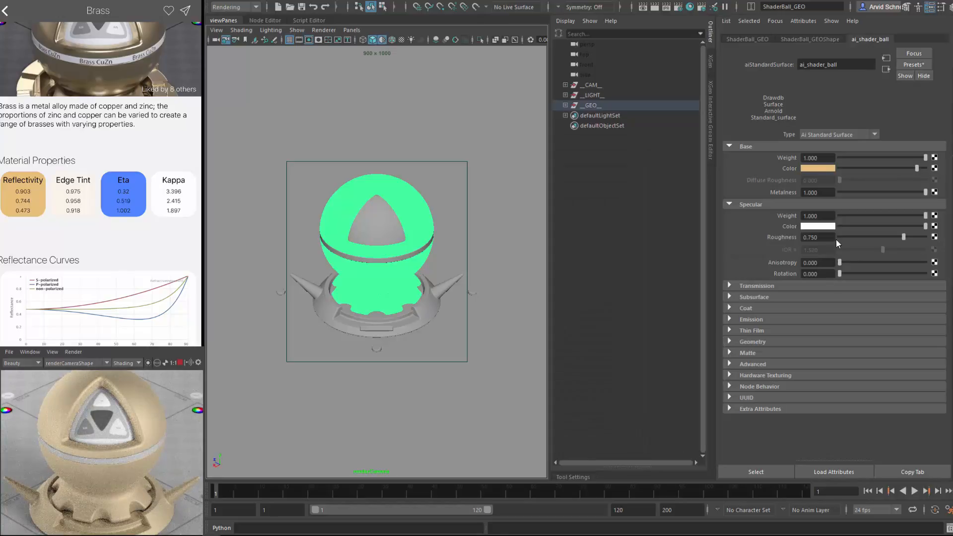
mouse_move(847, 217)
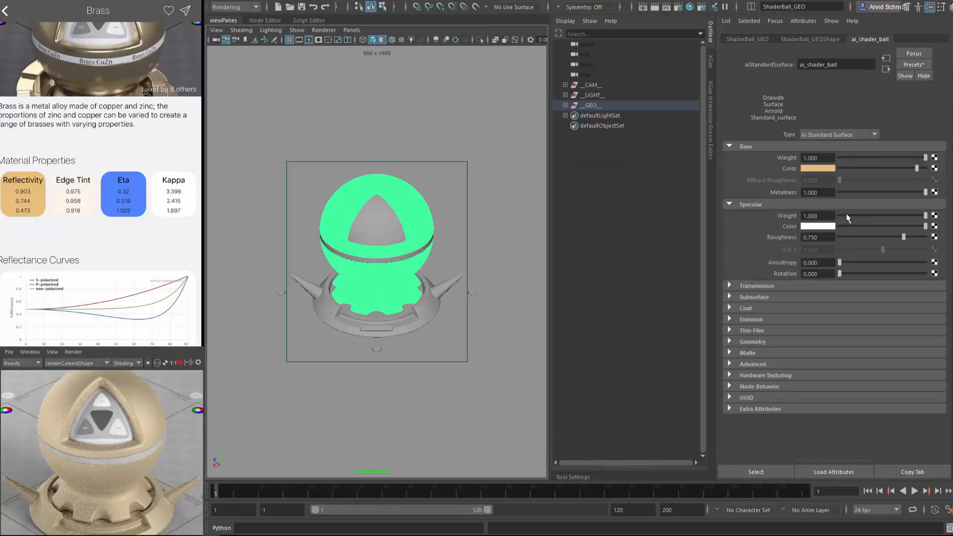
mouse_move(846, 247)
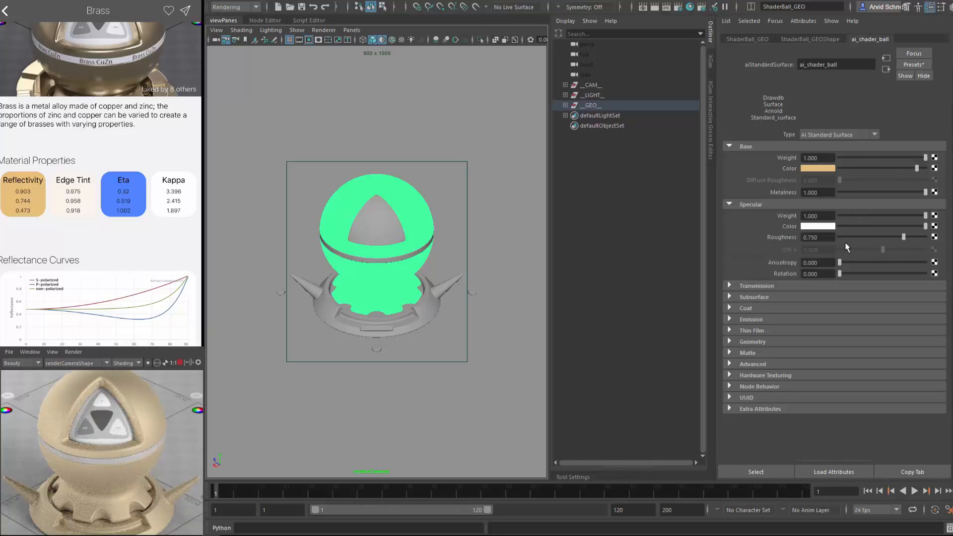
Step: Lower specular roughness to 0.000 for a mirror-polished finish
left_click_drag(903, 237, 899, 237)
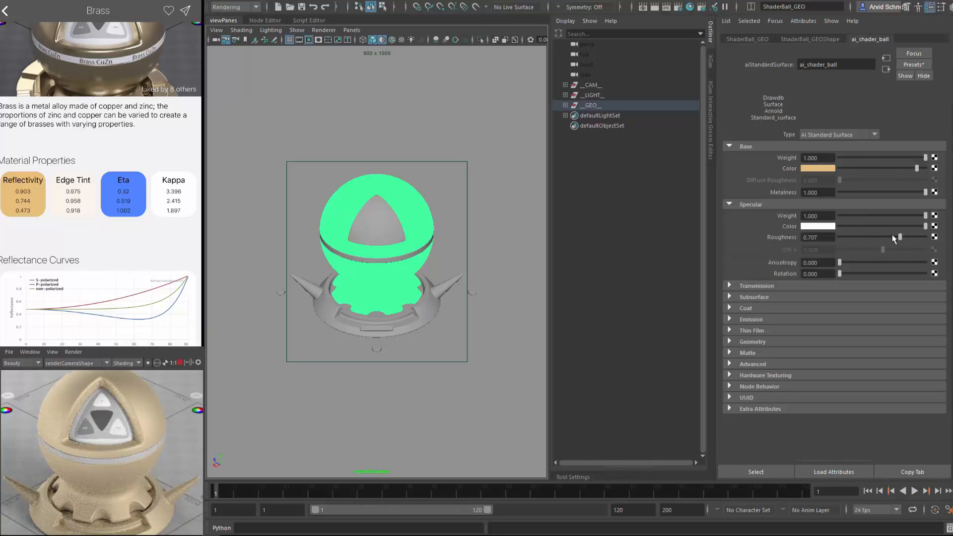
left_click_drag(899, 237, 839, 238)
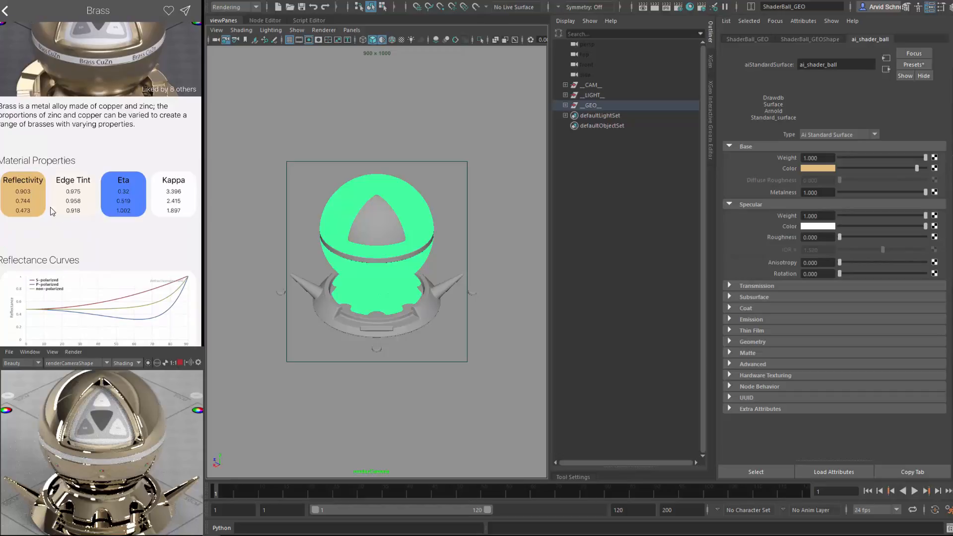
mouse_move(783, 226)
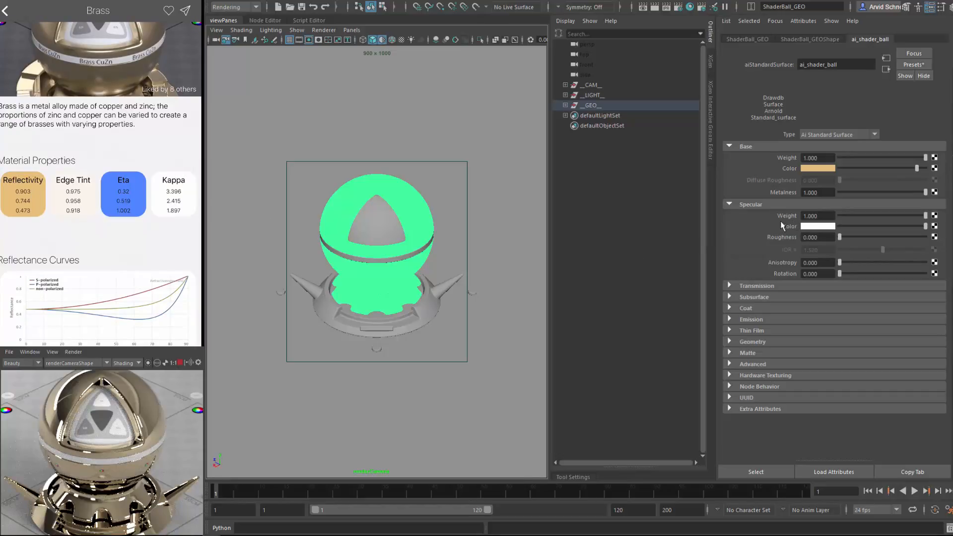
mouse_move(777, 222)
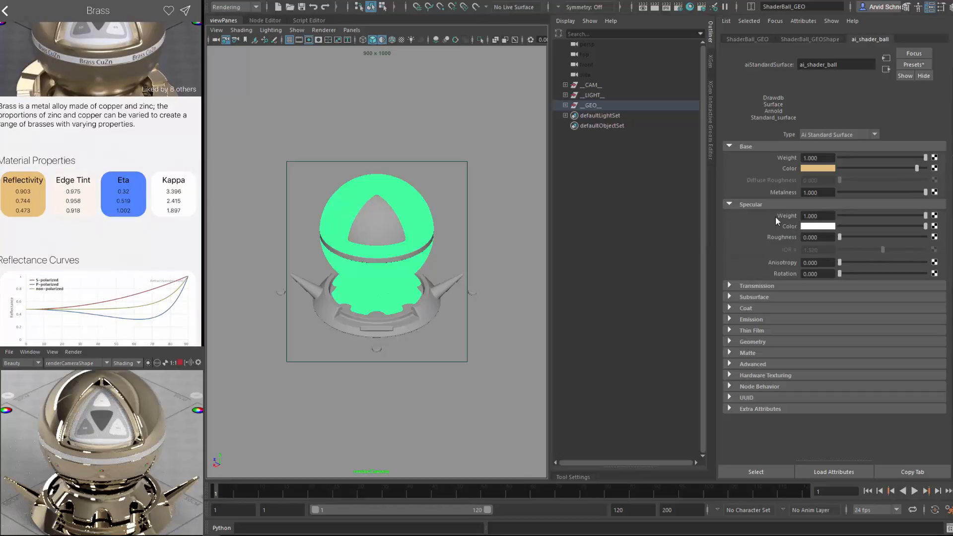
left_click(817, 226)
type("0.918")
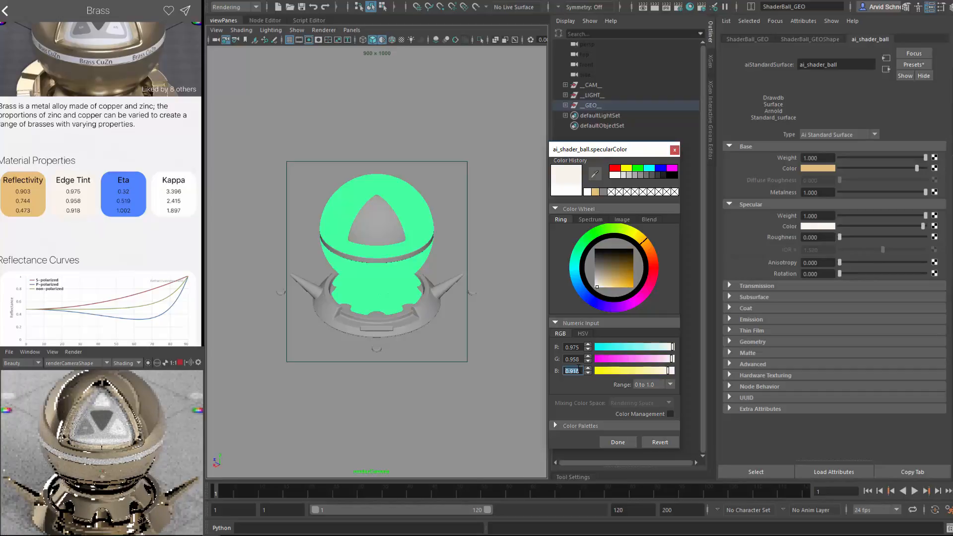
Step: Confirm the specular colour at brass edge-tint values 0.975, 0.958, 0.918
left_click(618, 442)
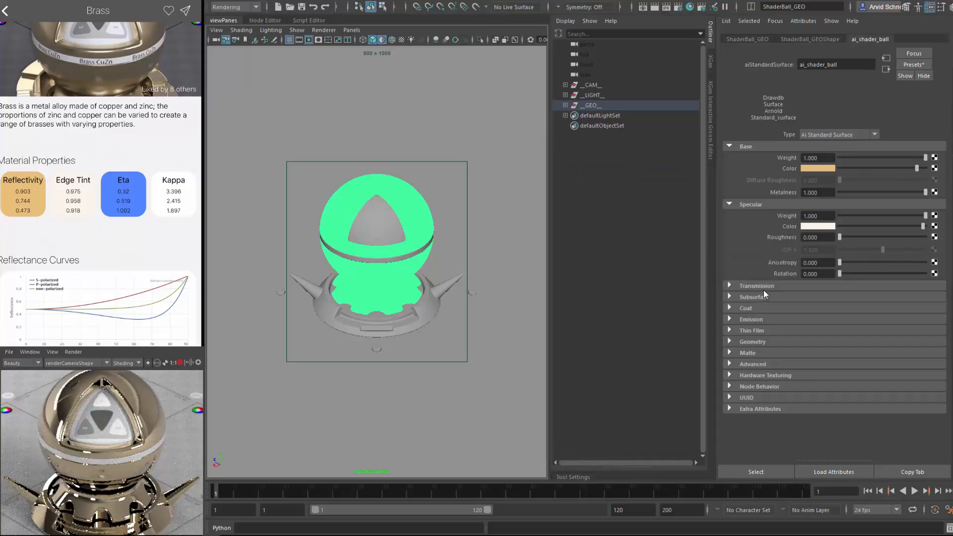
mouse_move(813, 230)
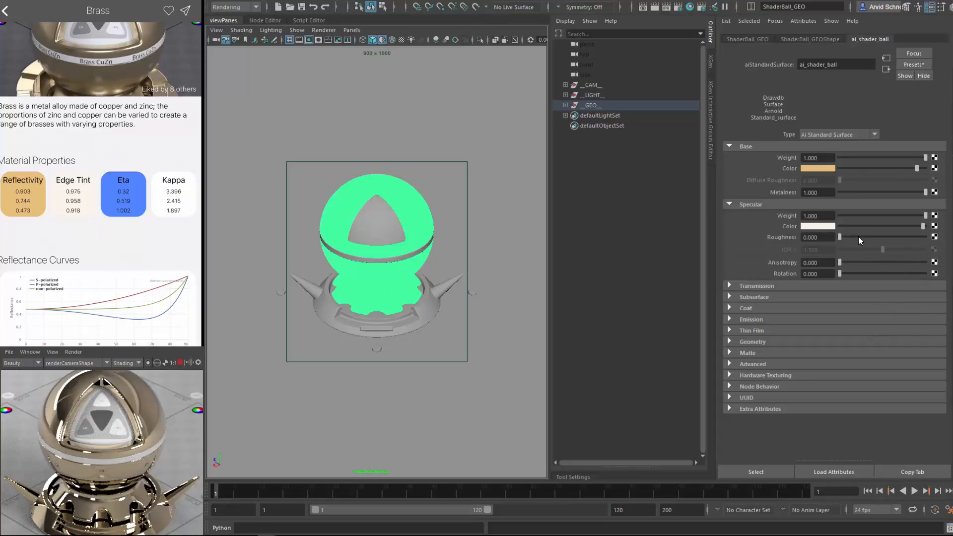
mouse_move(842, 243)
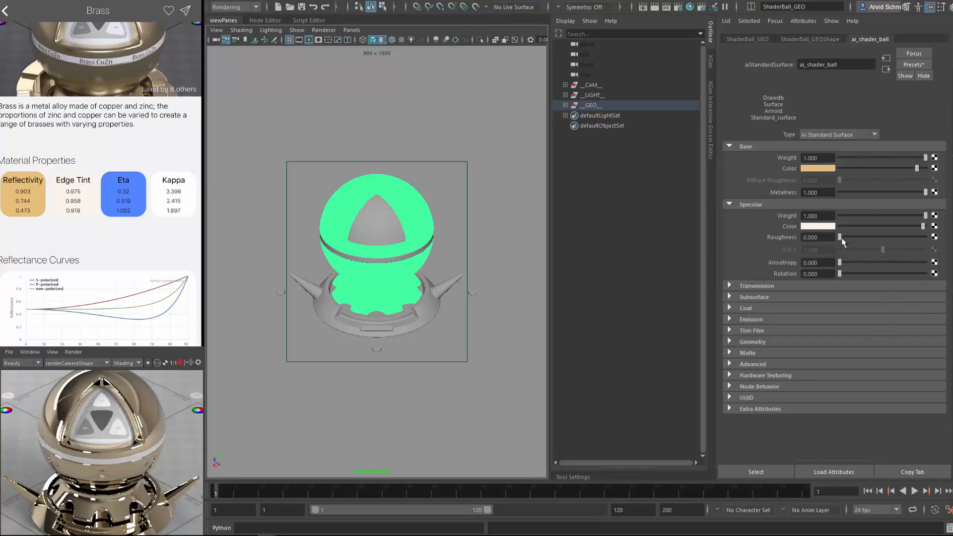
Step: Raise specular roughness, then settle it at 0.210
left_click_drag(839, 237, 864, 237)
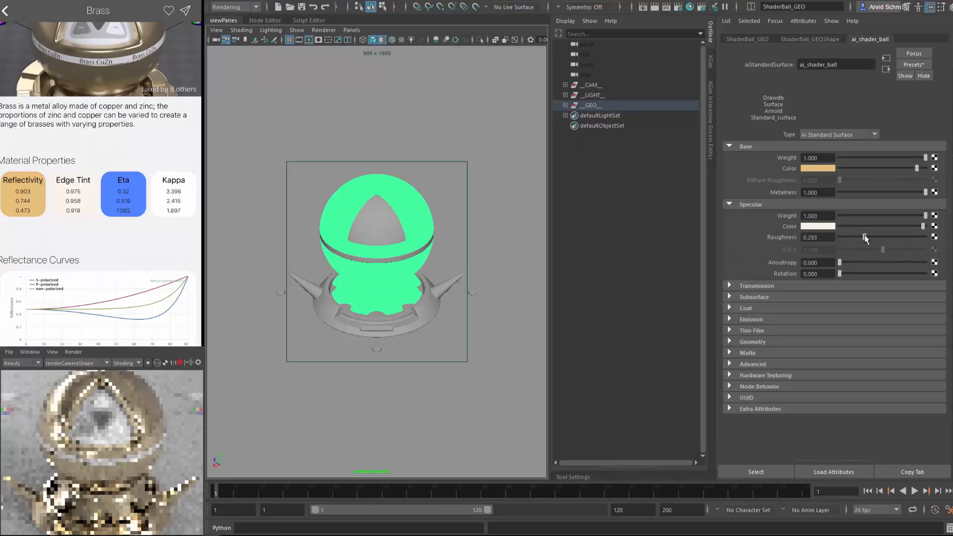
left_click_drag(865, 237, 856, 237)
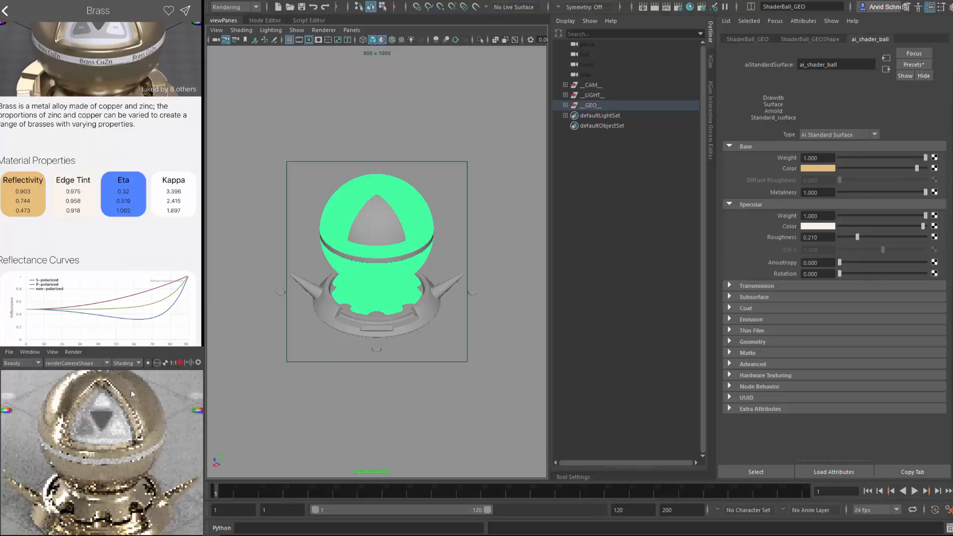
mouse_move(92, 411)
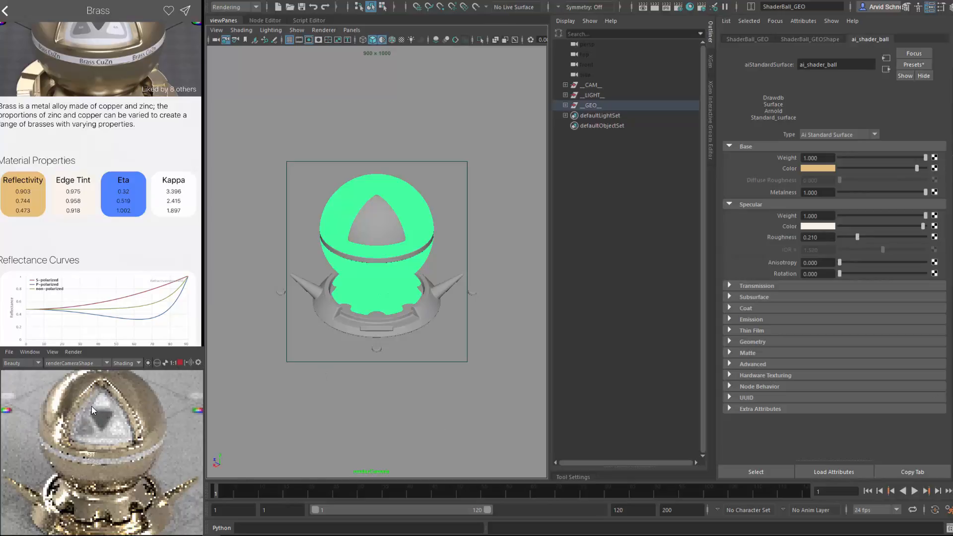
mouse_move(156, 379)
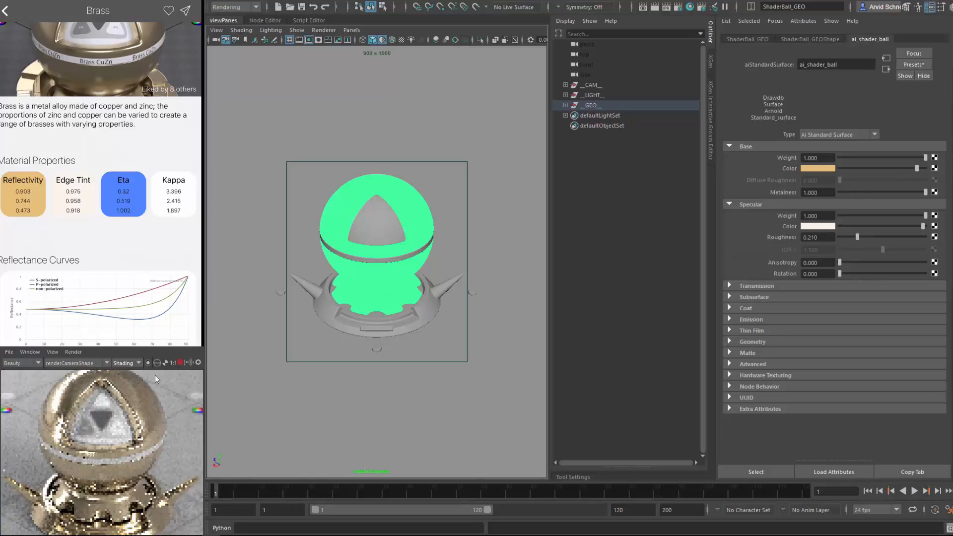
mouse_move(88, 376)
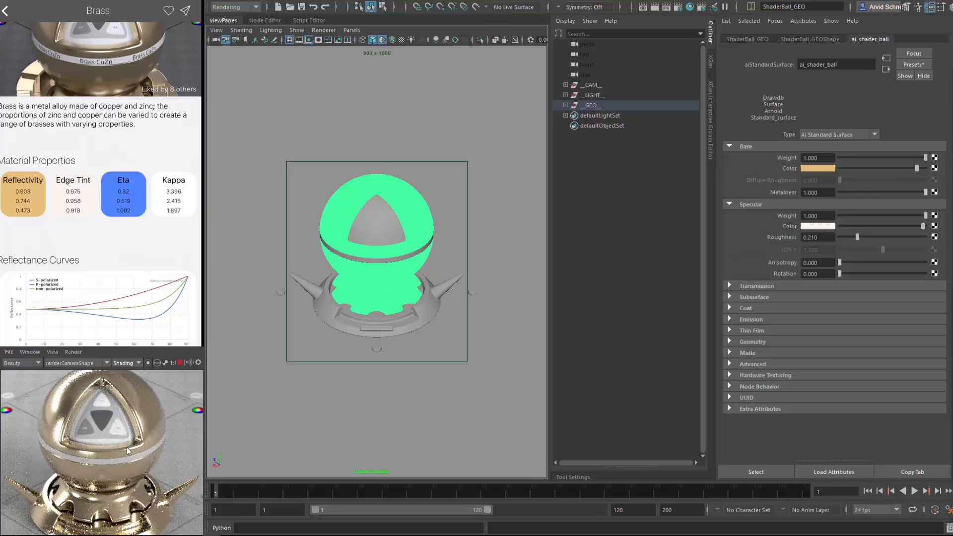
mouse_move(90, 427)
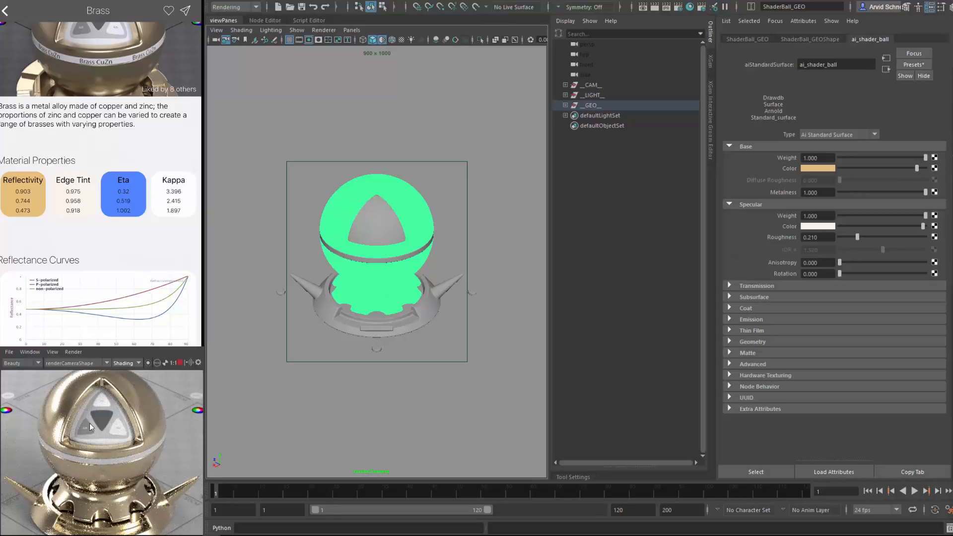
mouse_move(82, 428)
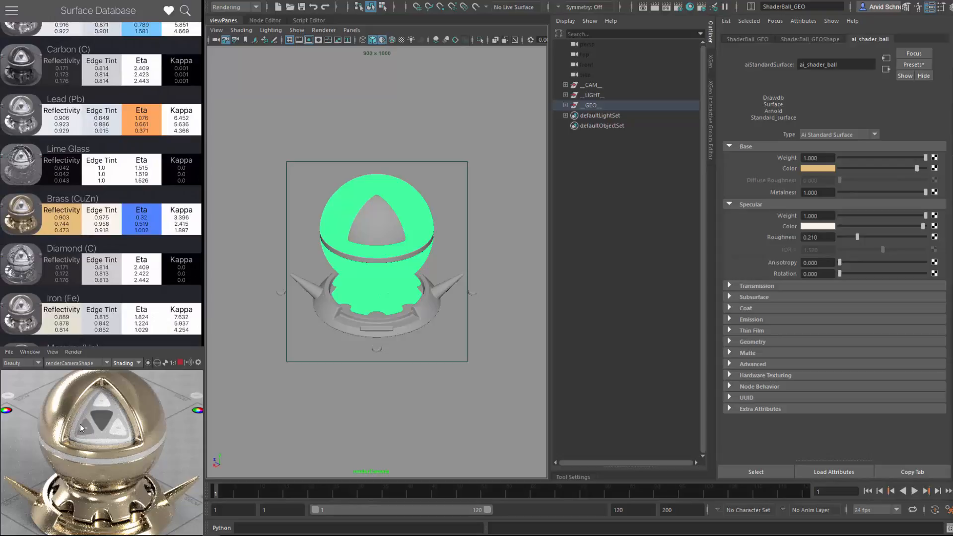
Step: Move the Surface Database list down to the Copper entry
scroll("down", 3)
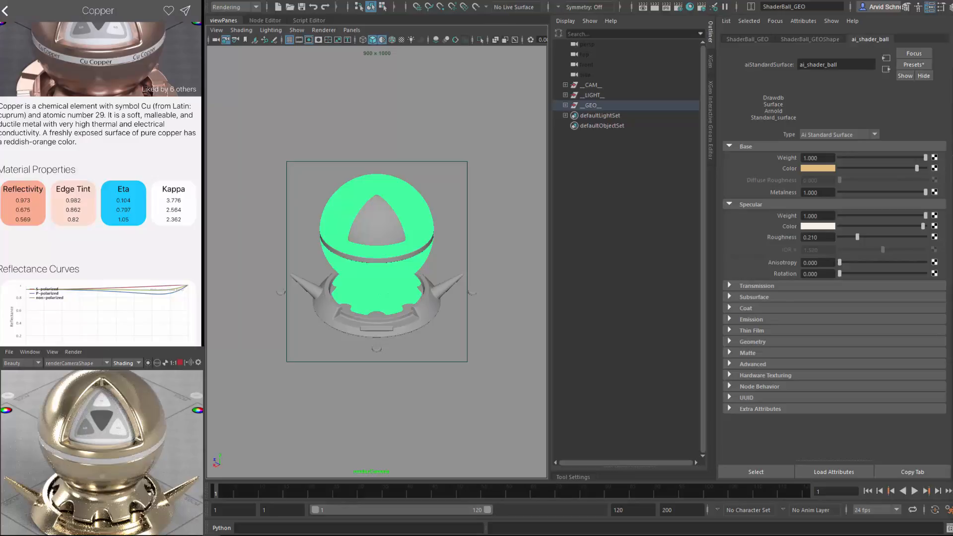
mouse_move(221, 490)
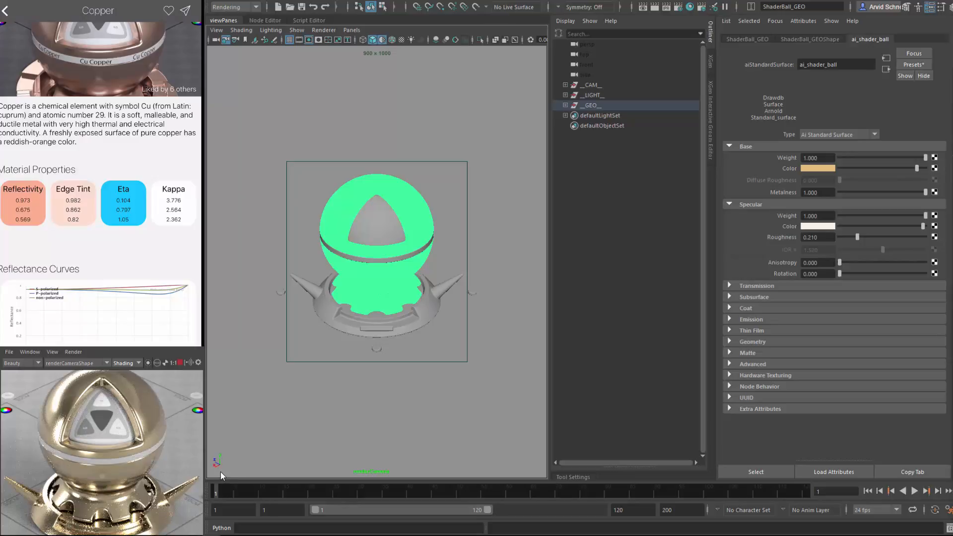
mouse_move(874, 194)
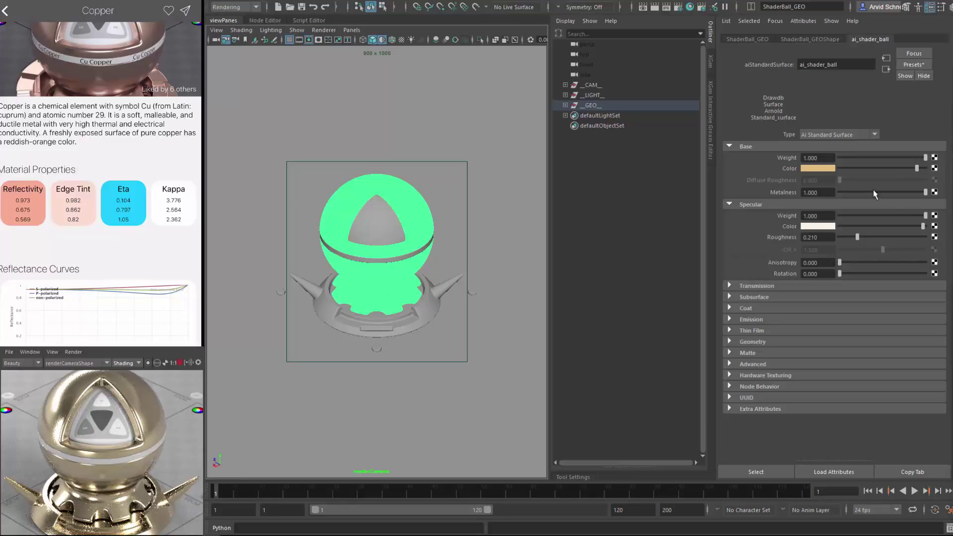
Step: Switch the base and specular colours to copper's reflectivity and edge-tint values
left_click(817, 168)
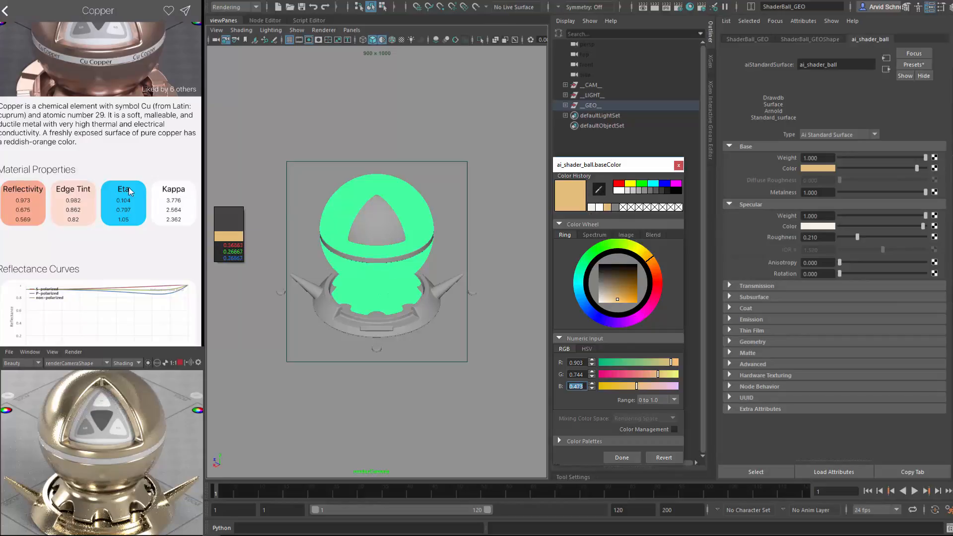
left_click(622, 457)
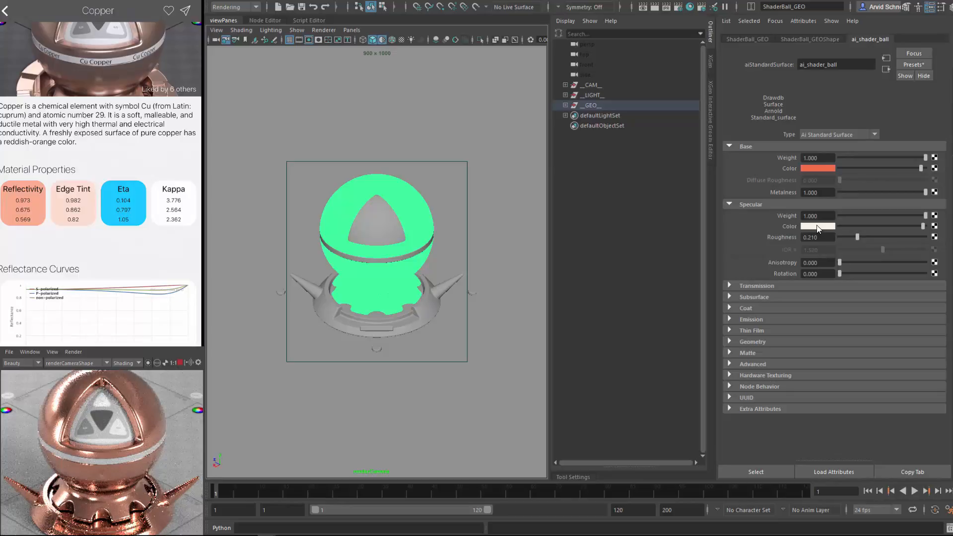
left_click(818, 227)
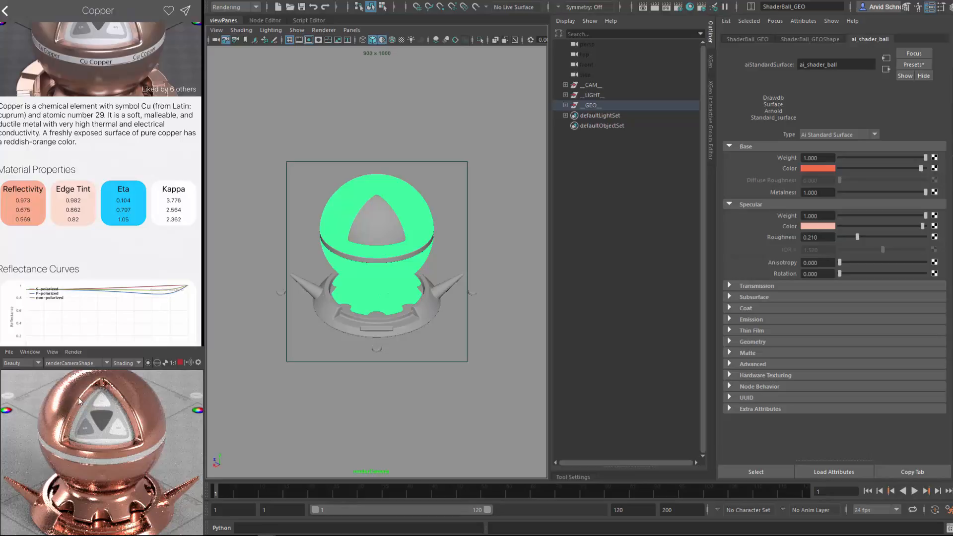
mouse_move(124, 406)
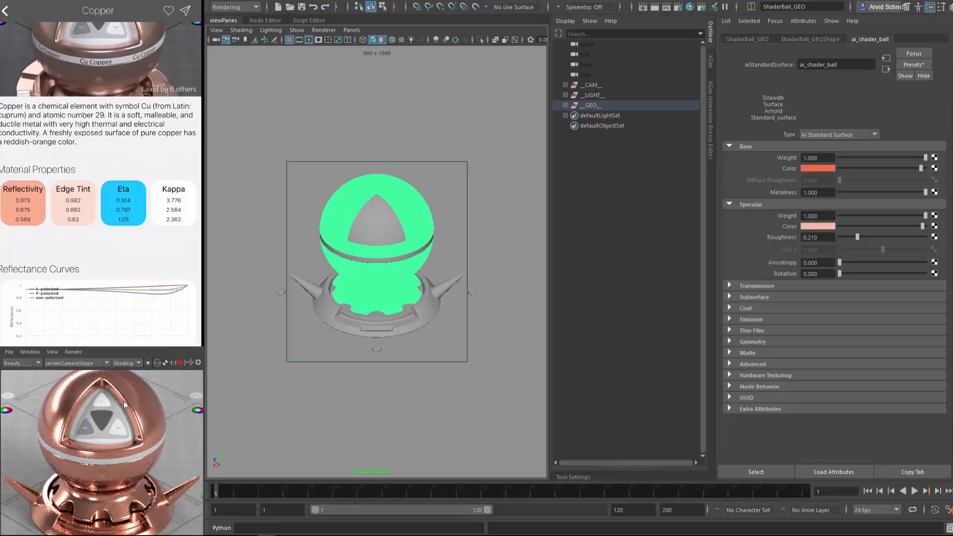
mouse_move(244, 375)
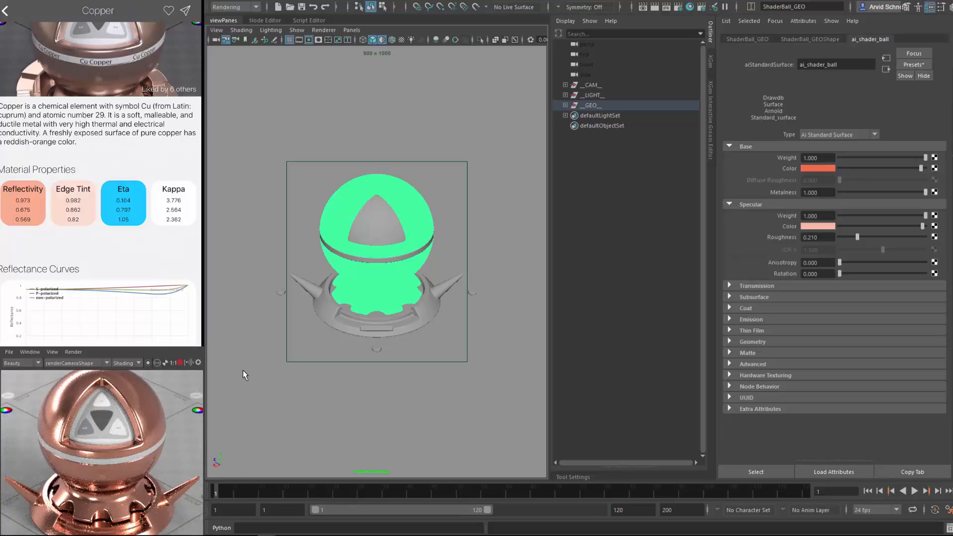